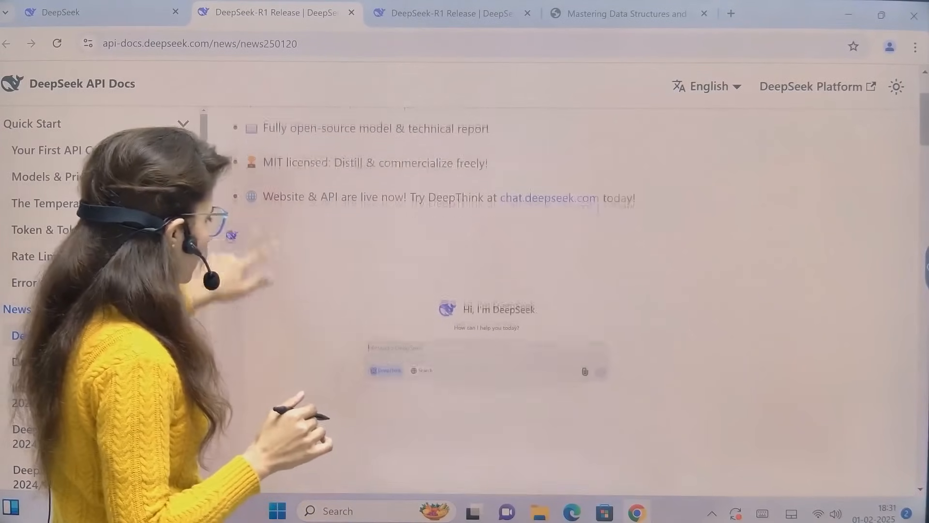
Scroll the DeepSeek-R1 release page down to the distilled models' benchmark comparison table
scroll(down, 3)
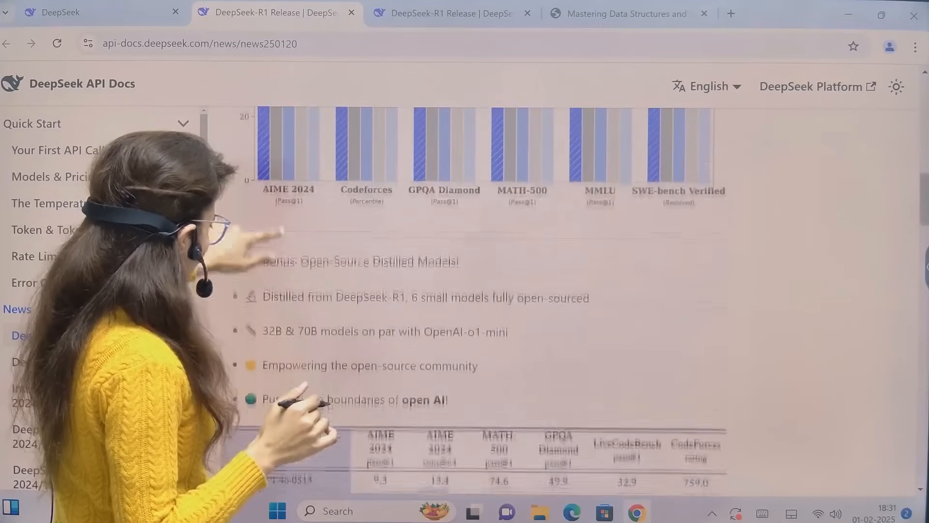
scroll(down, 3)
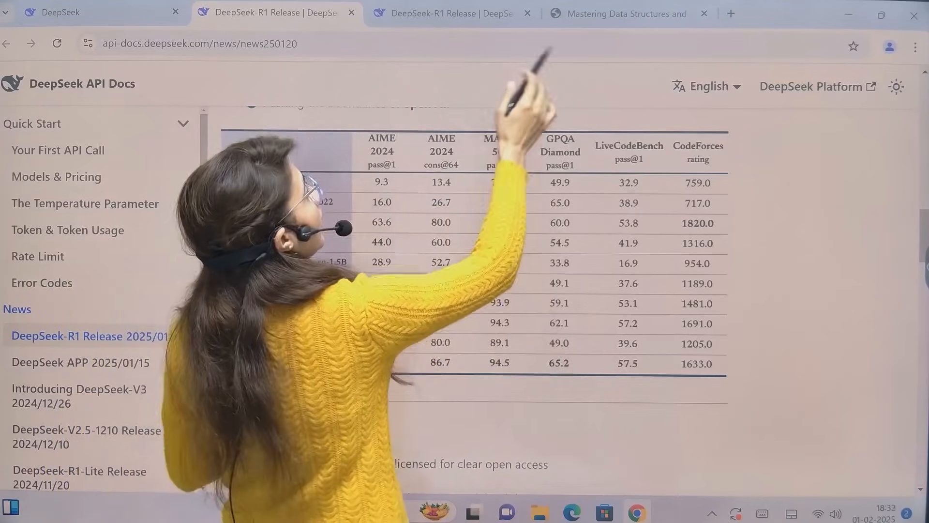
click(623, 13)
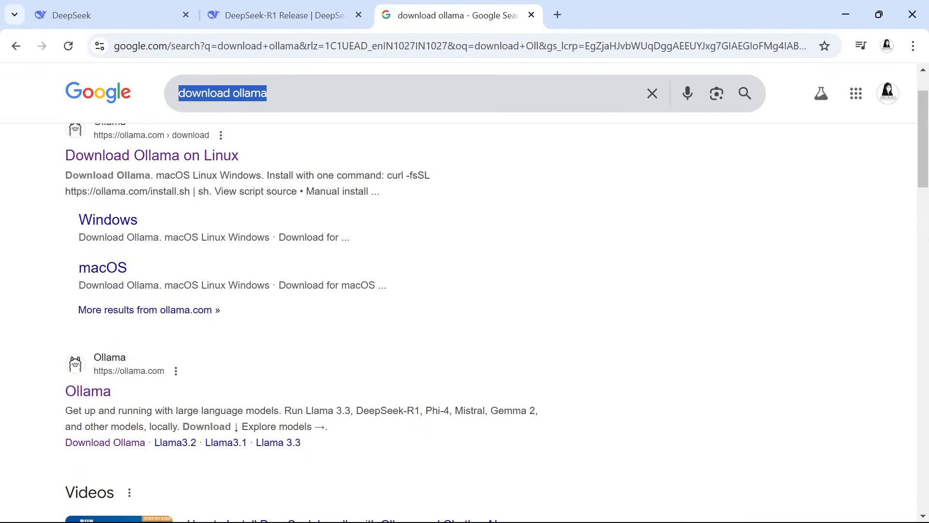
mouse_move(149, 272)
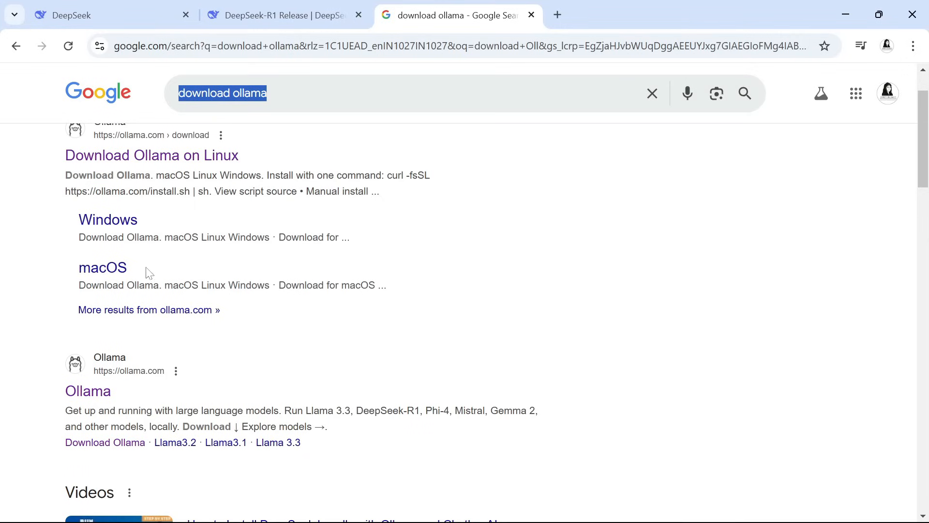
Open ollama.com from the search results and download the Ollama installer for Windows
click(88, 391)
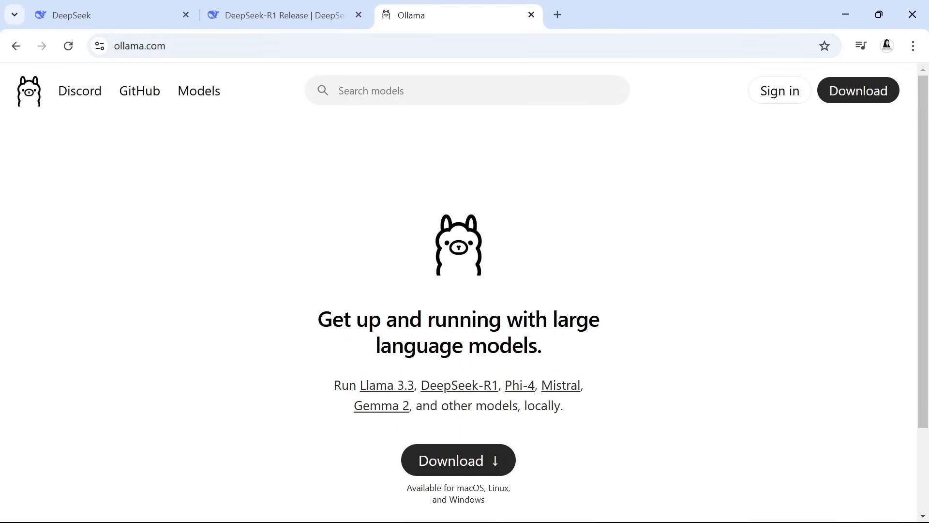
click(457, 460)
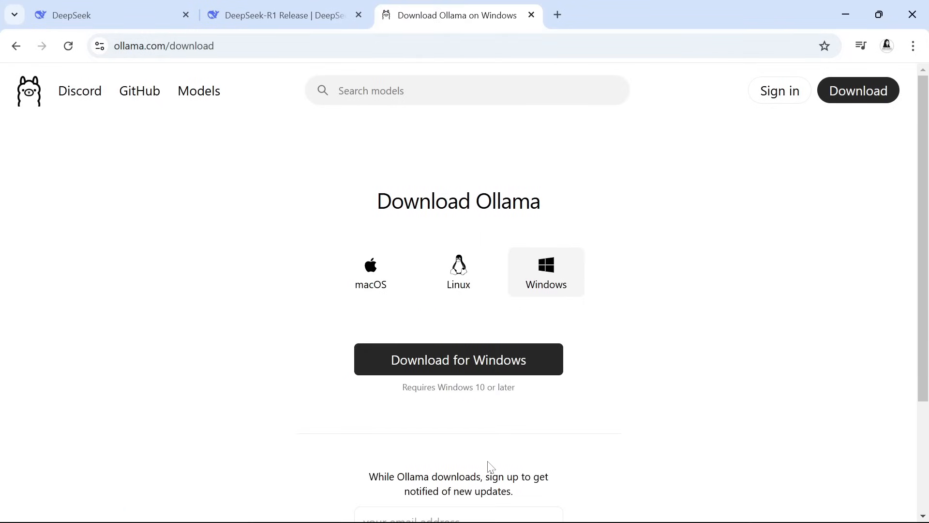
mouse_move(552, 274)
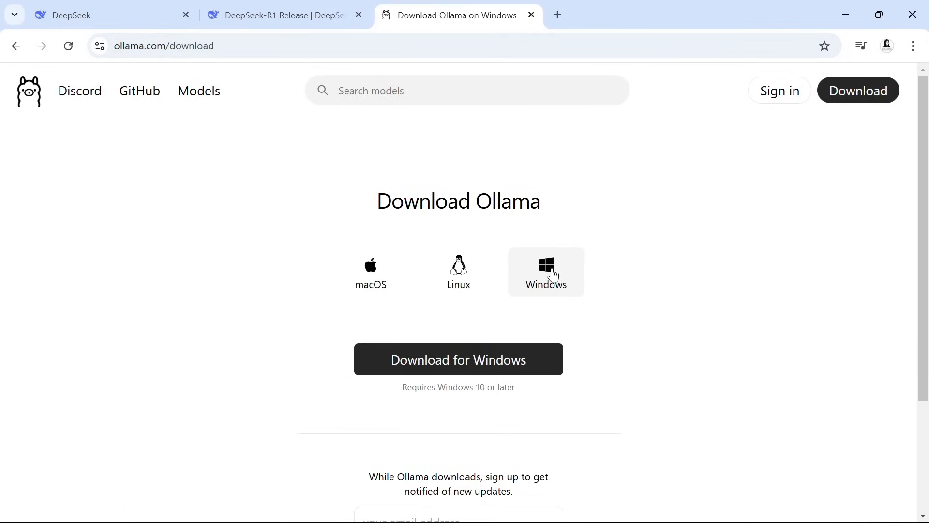
click(544, 272)
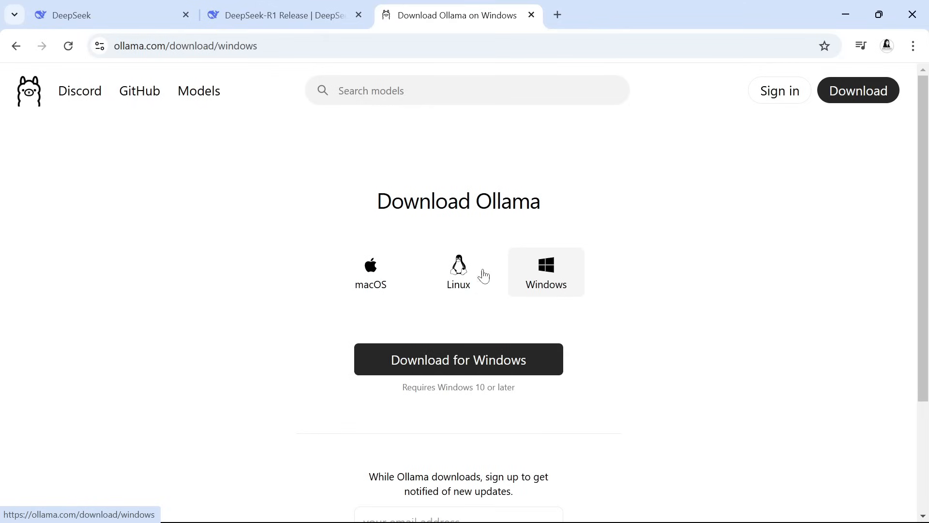
mouse_move(430, 275)
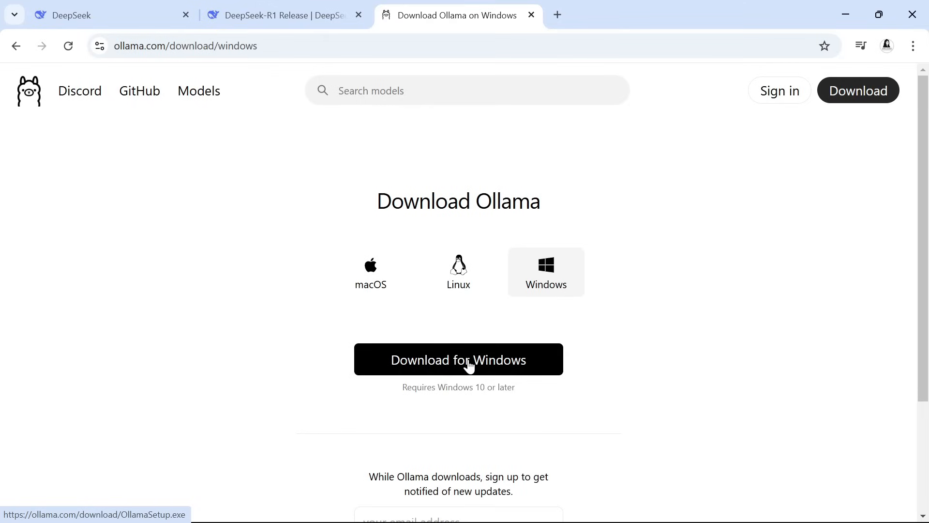
click(457, 359)
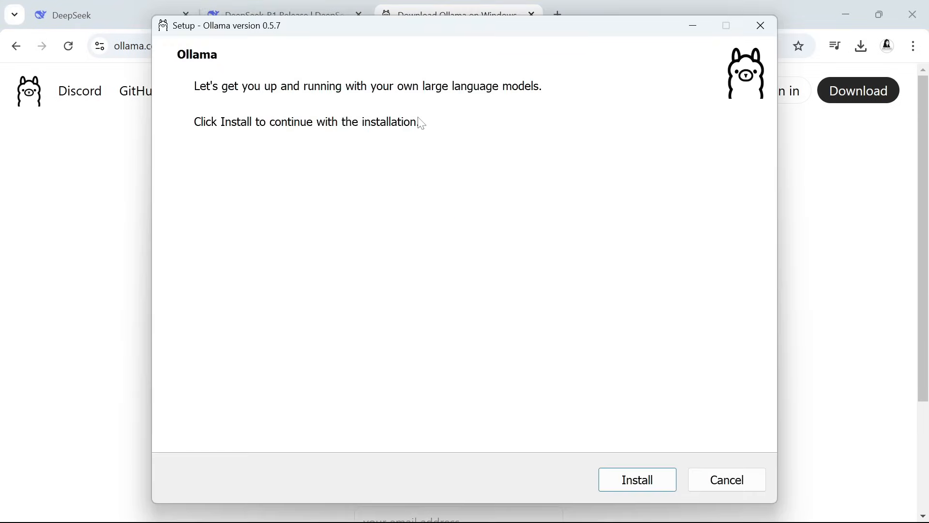
mouse_move(574, 216)
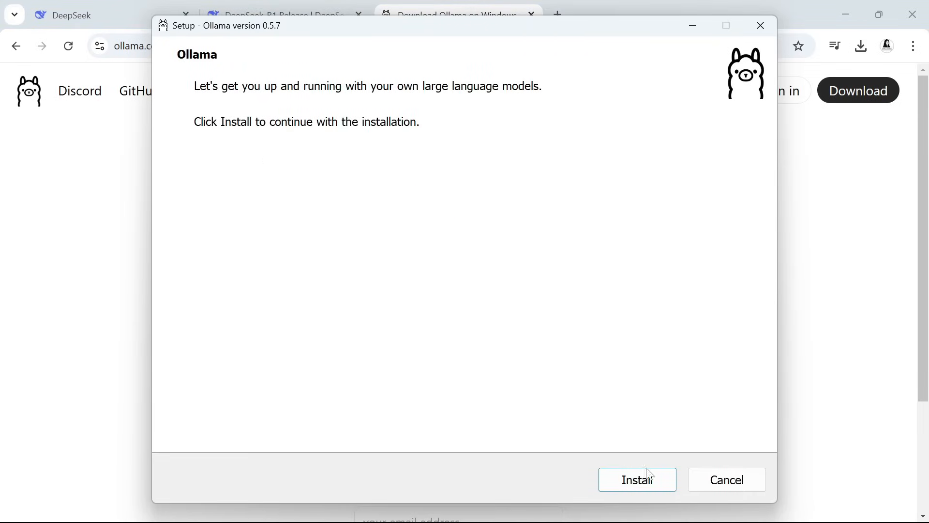
Start installing Ollama 0.5.7 from the Ollama Setup window
click(636, 479)
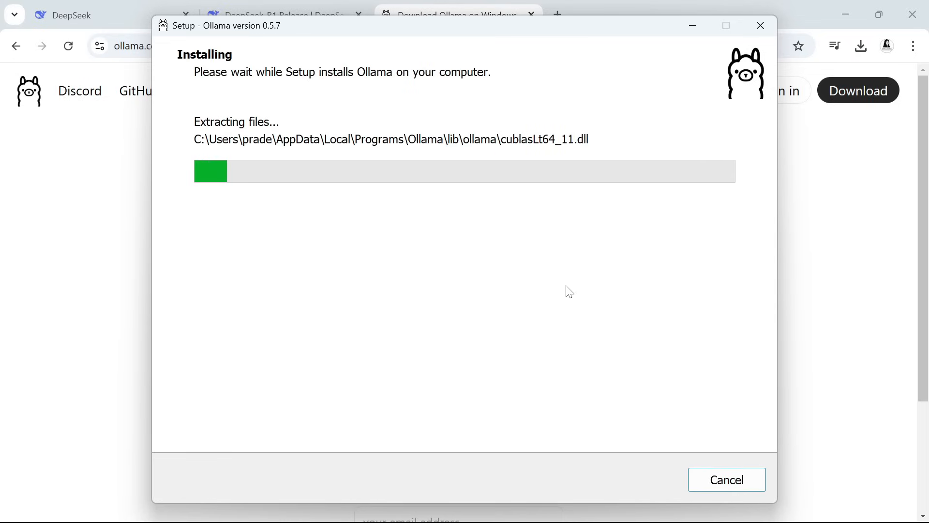
mouse_move(556, 213)
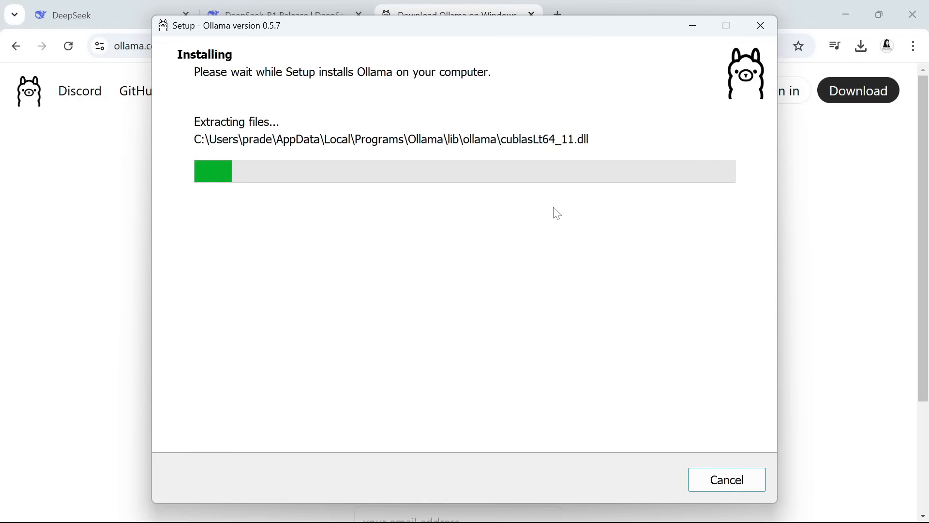
mouse_move(545, 194)
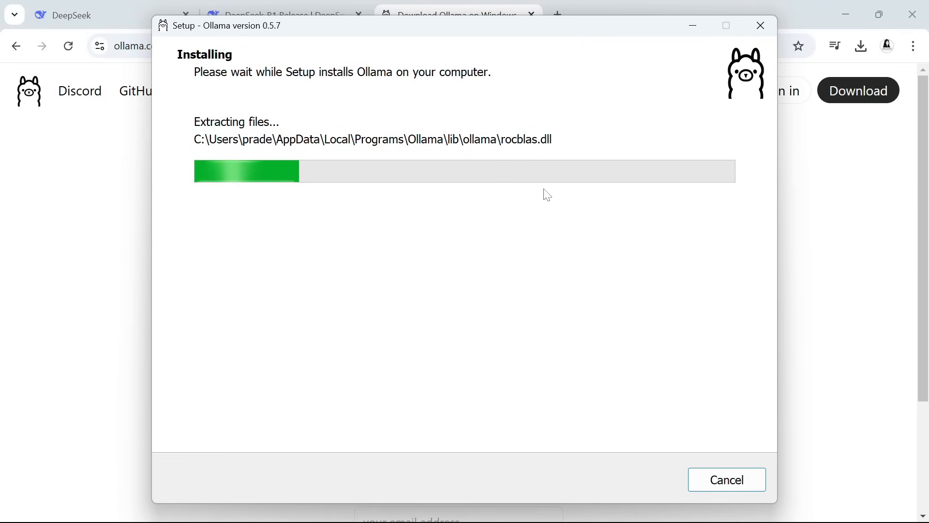
mouse_move(480, 269)
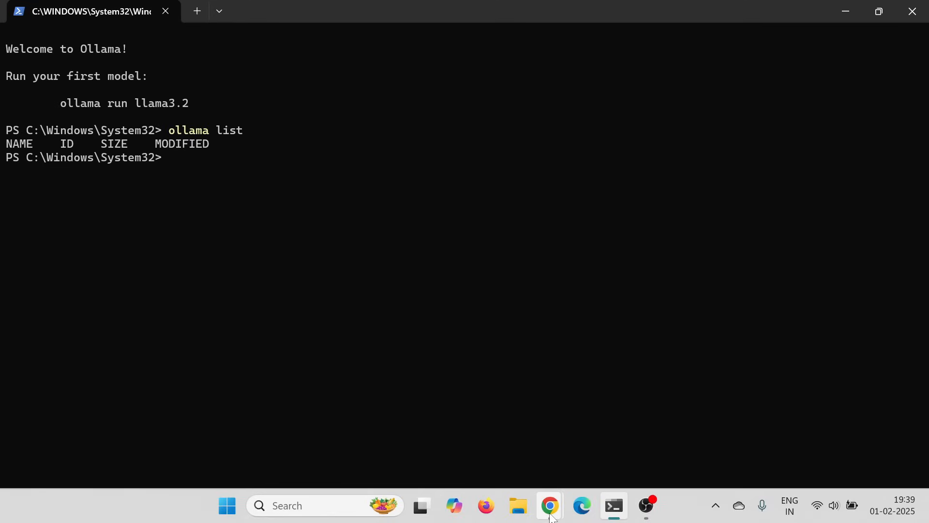
Copy the 'ollama run deepseek-r1' command from ollama.com's deepseek-r1 model page, then return to PowerShell
click(548, 505)
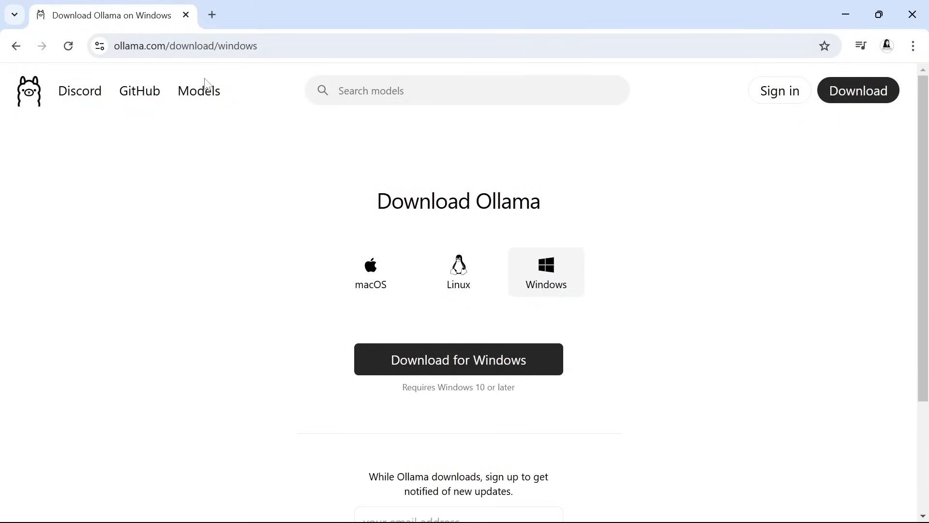
click(198, 90)
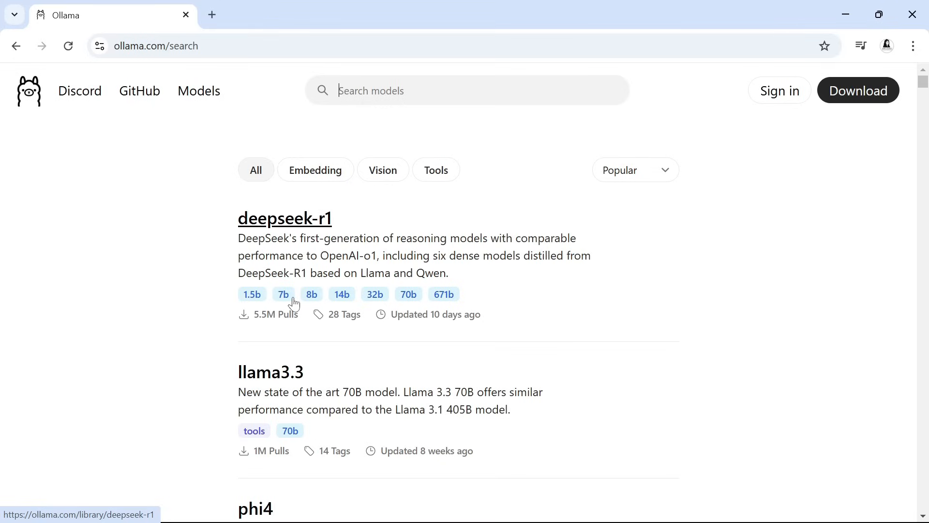
mouse_move(304, 303)
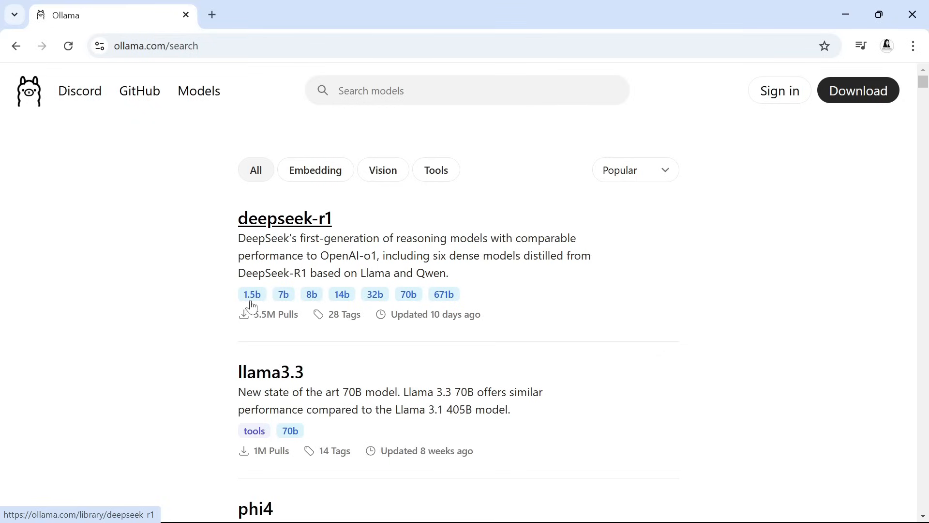
mouse_move(264, 301)
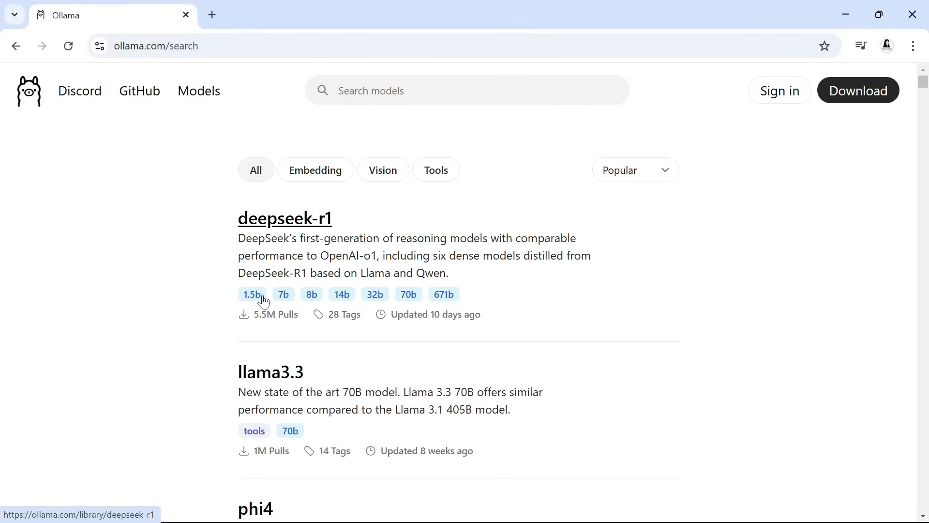
mouse_move(413, 230)
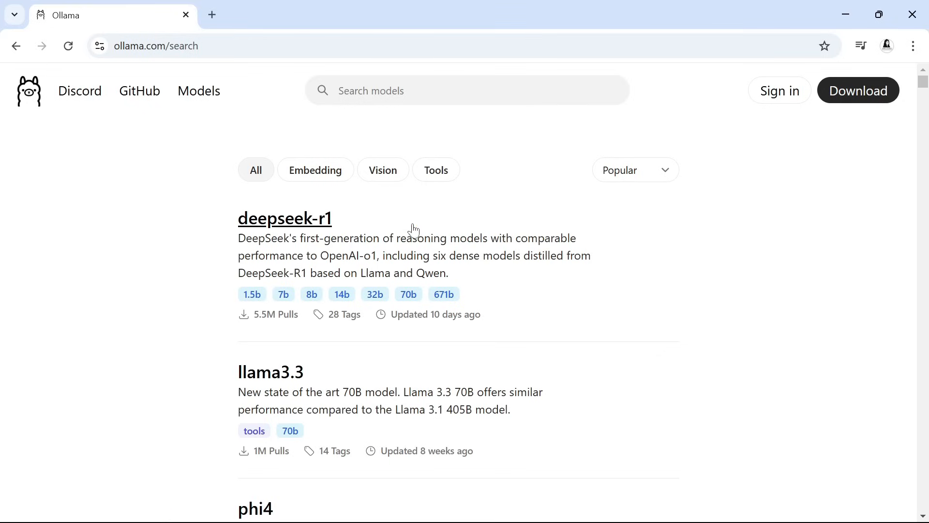
click(467, 90)
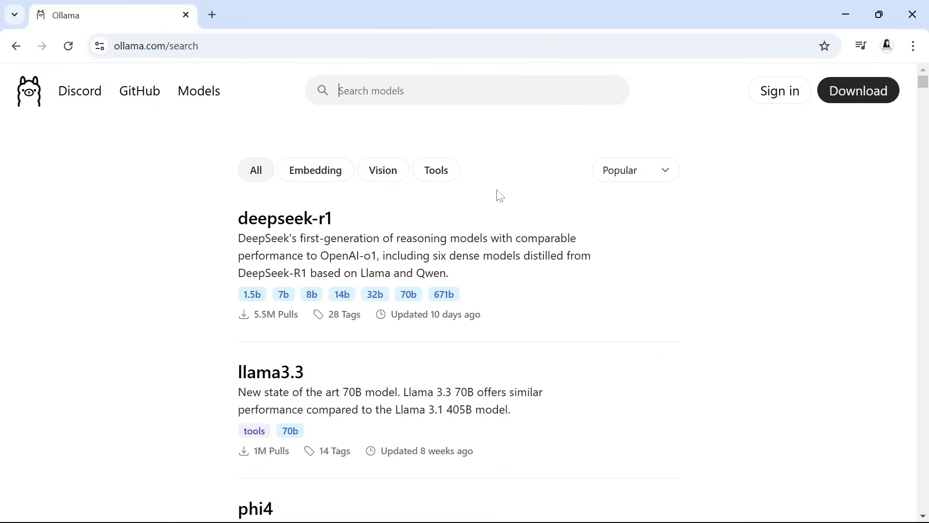
mouse_move(286, 337)
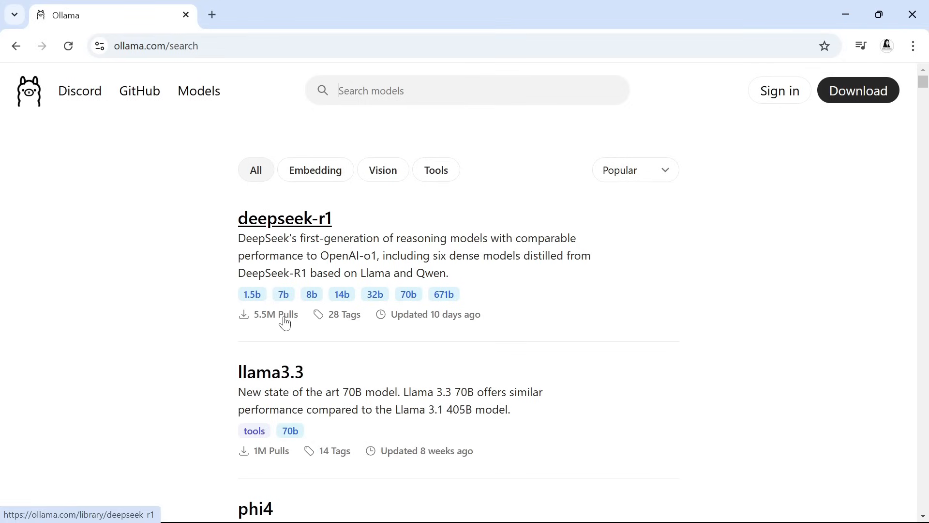
mouse_move(299, 274)
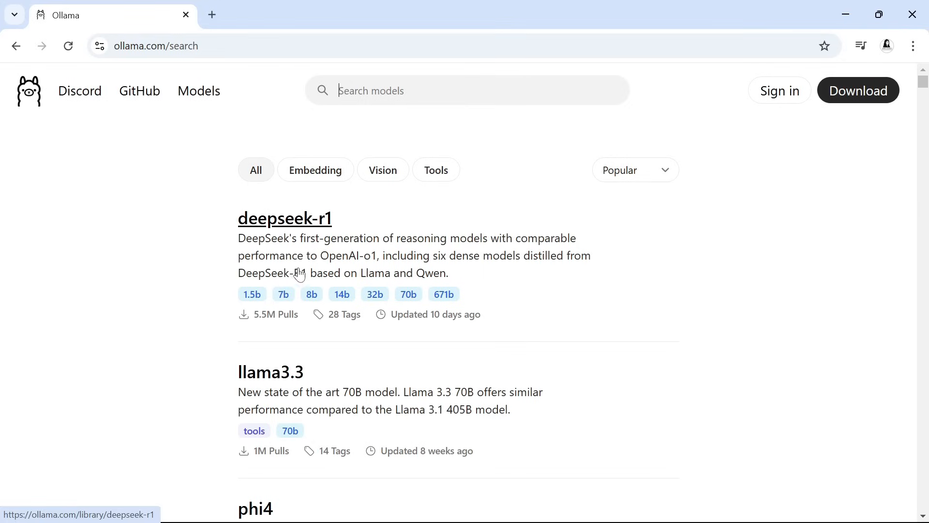
click(284, 218)
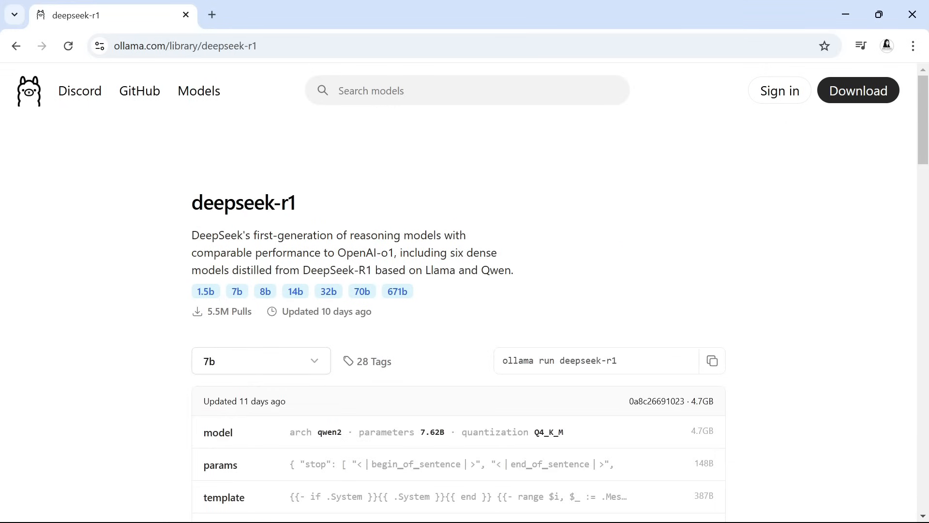
double_click(558, 360)
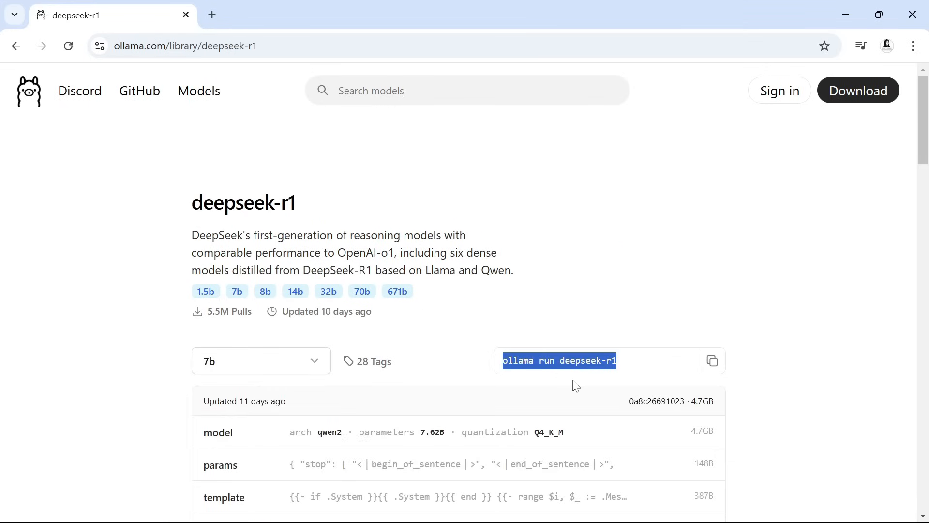
click(712, 361)
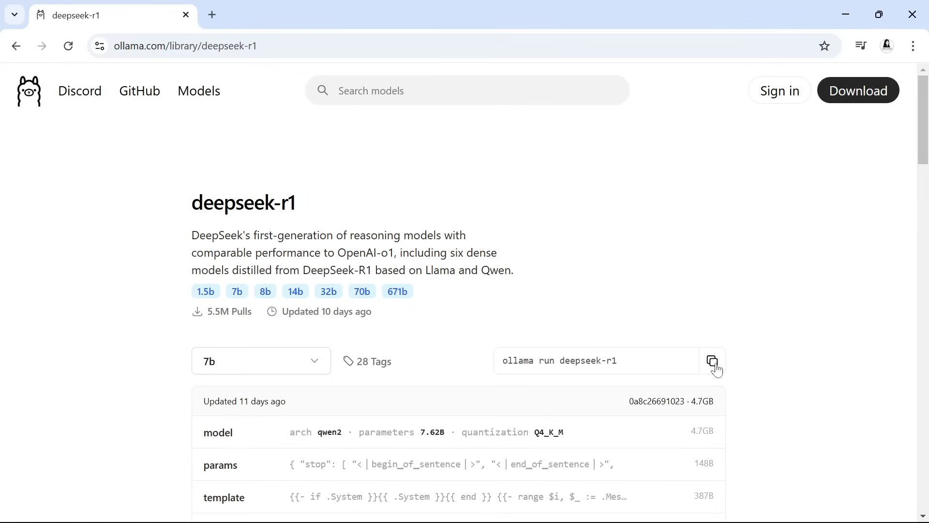
click(612, 506)
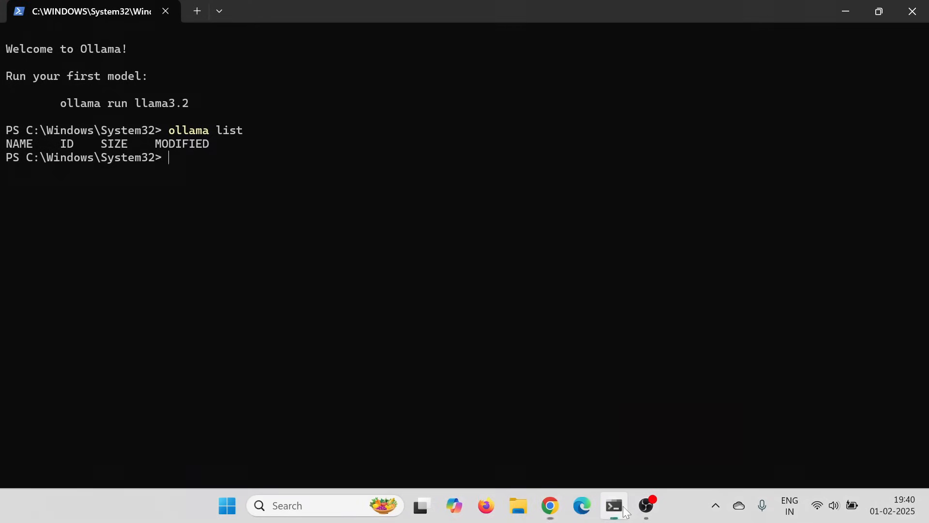
Run 'ollama run deepseek-r1' in PowerShell to pull the 4.7 GB model
text(ollama run deepseek-r1)
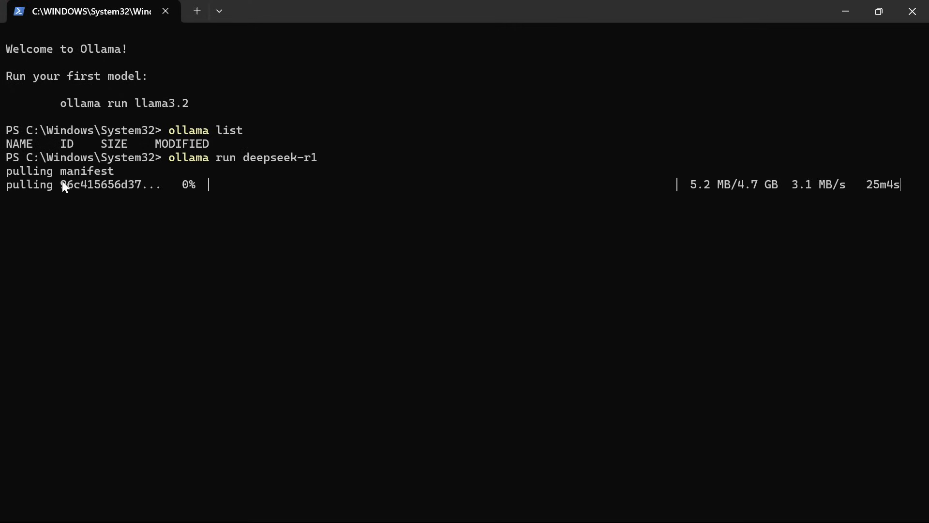
mouse_move(319, 231)
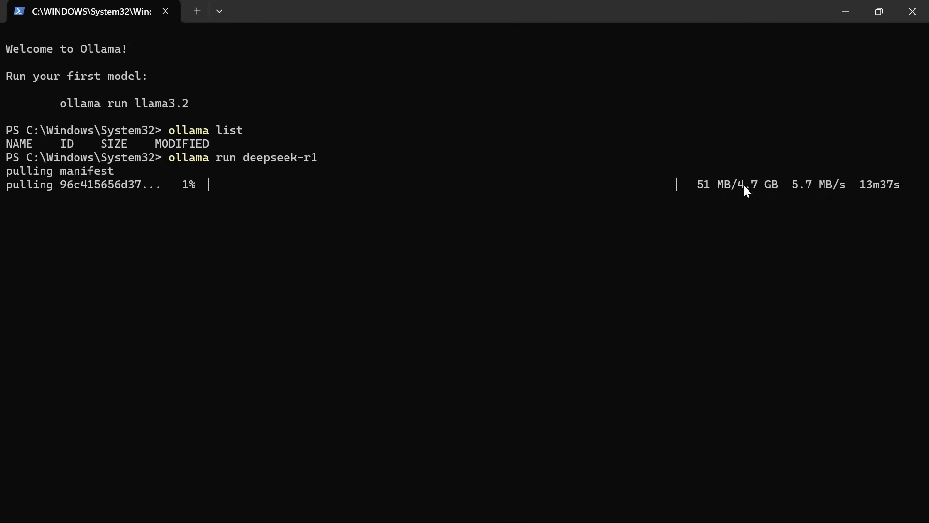
mouse_move(779, 196)
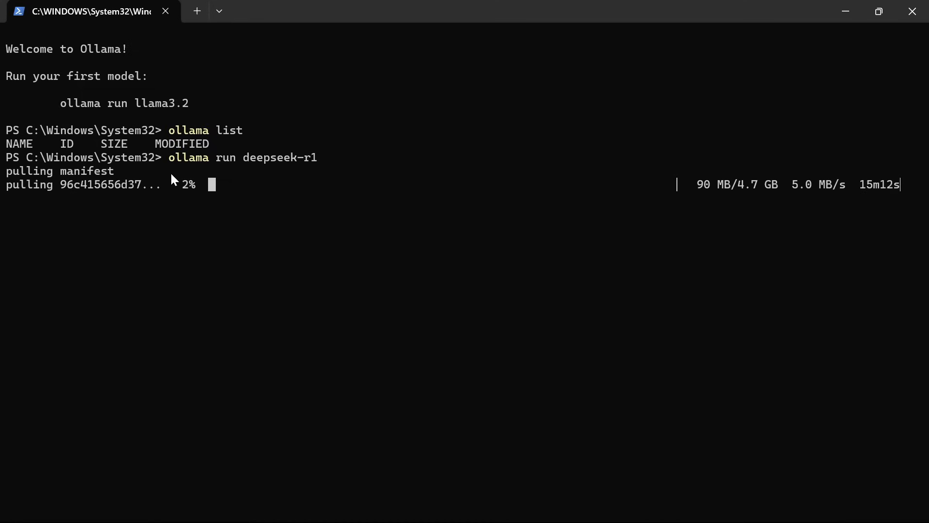
mouse_move(354, 249)
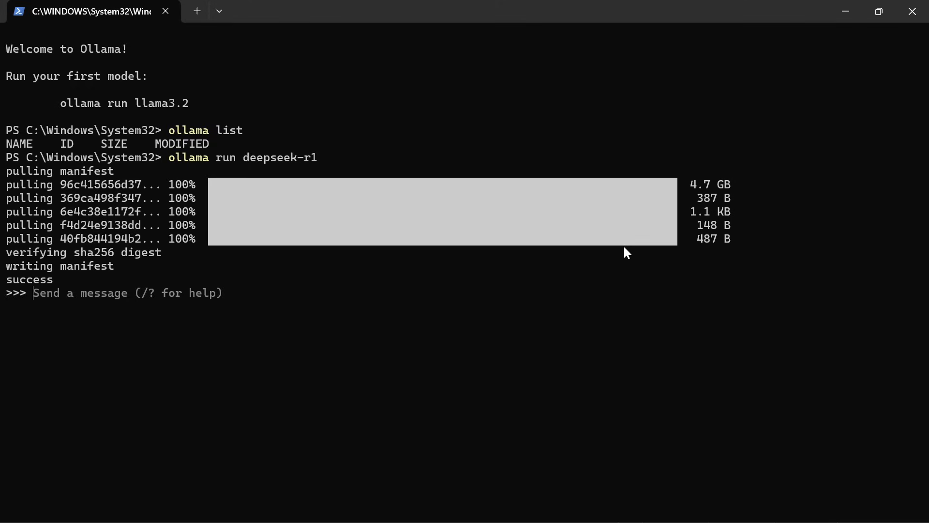
mouse_move(514, 298)
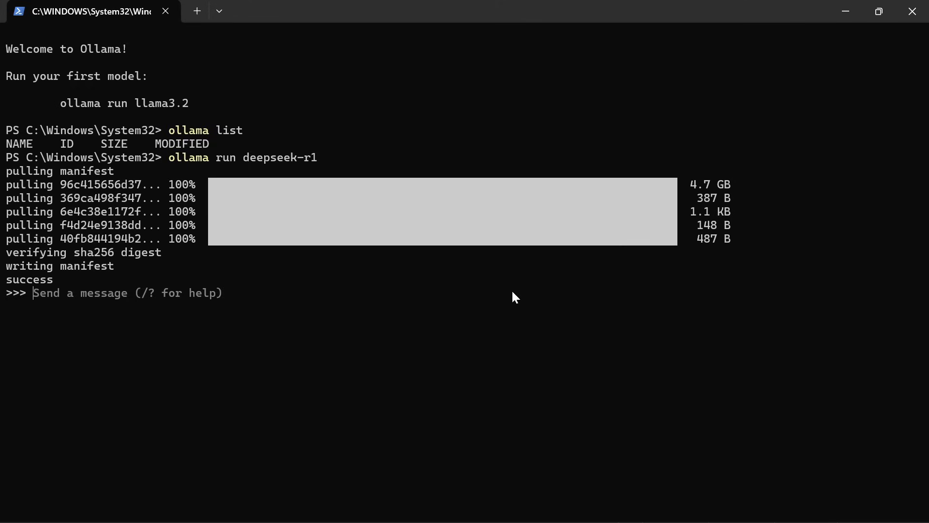
mouse_move(497, 267)
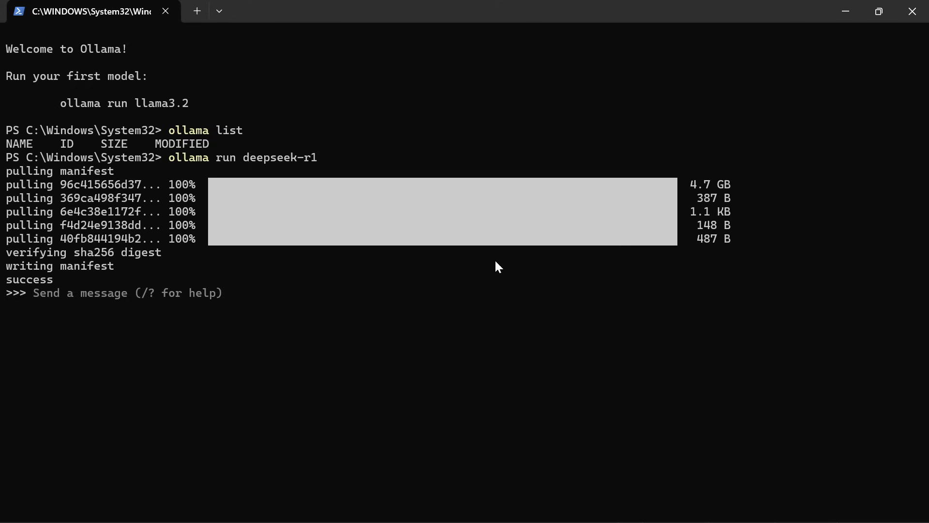
mouse_move(620, 194)
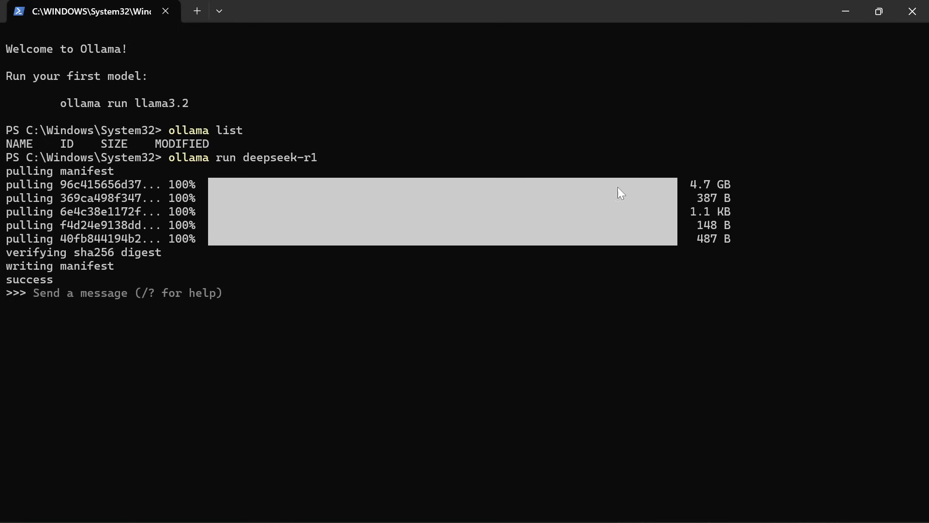
mouse_move(231, 241)
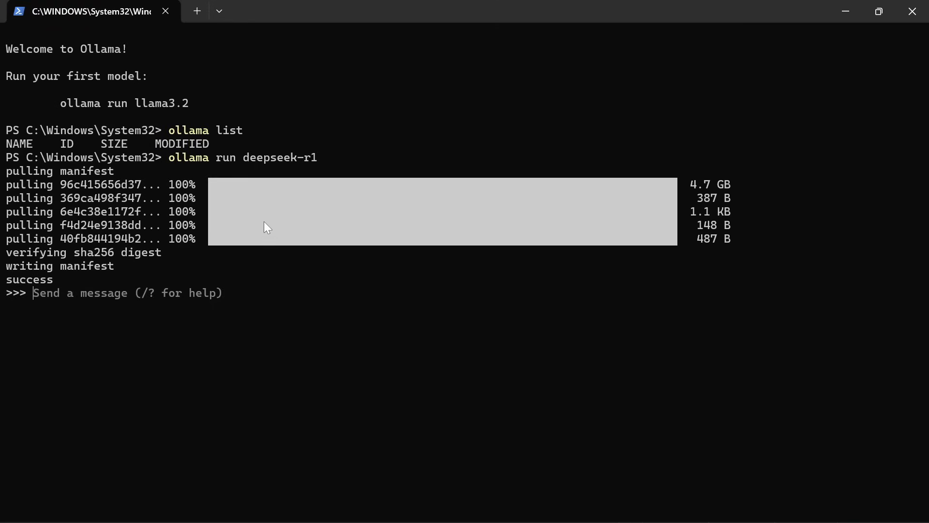
mouse_move(709, 192)
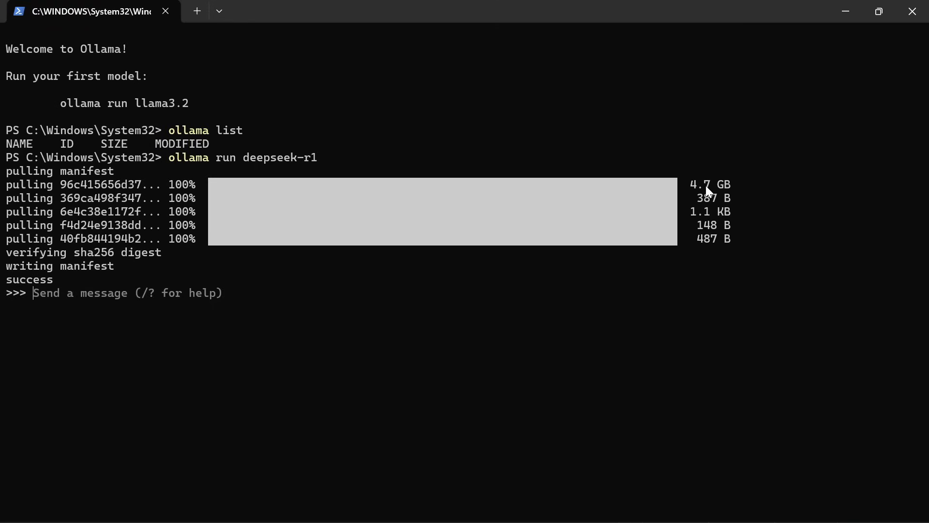
mouse_move(125, 182)
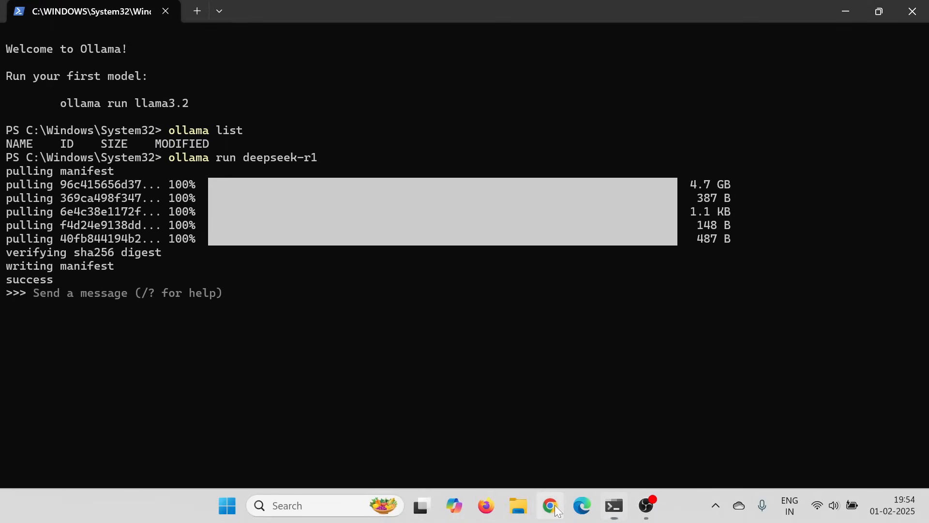
Switch to Chrome from the taskbar once deepseek-r1 sits at the >>> prompt
click(550, 504)
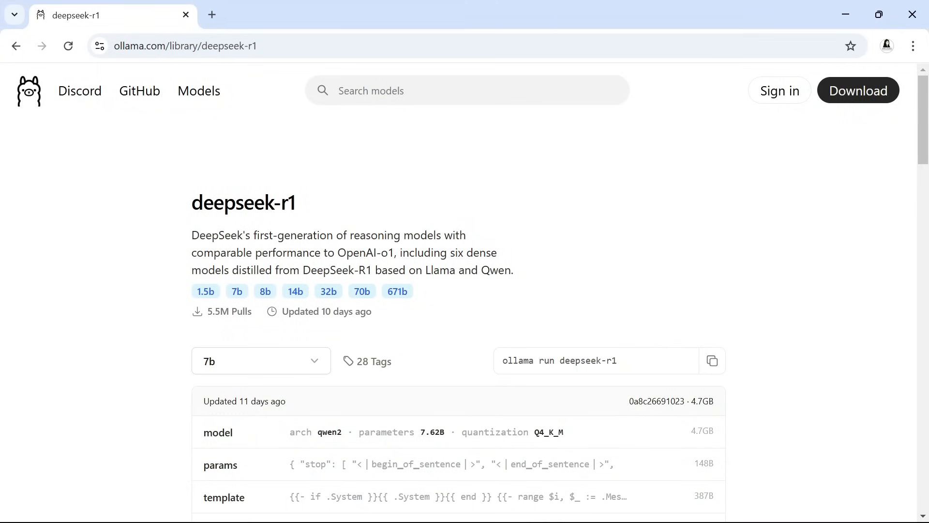
mouse_move(346, 299)
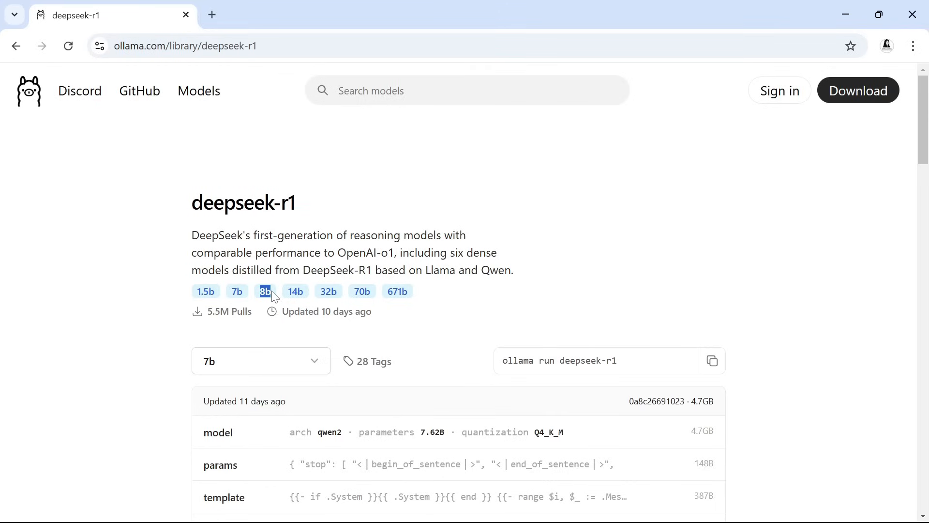
mouse_move(315, 300)
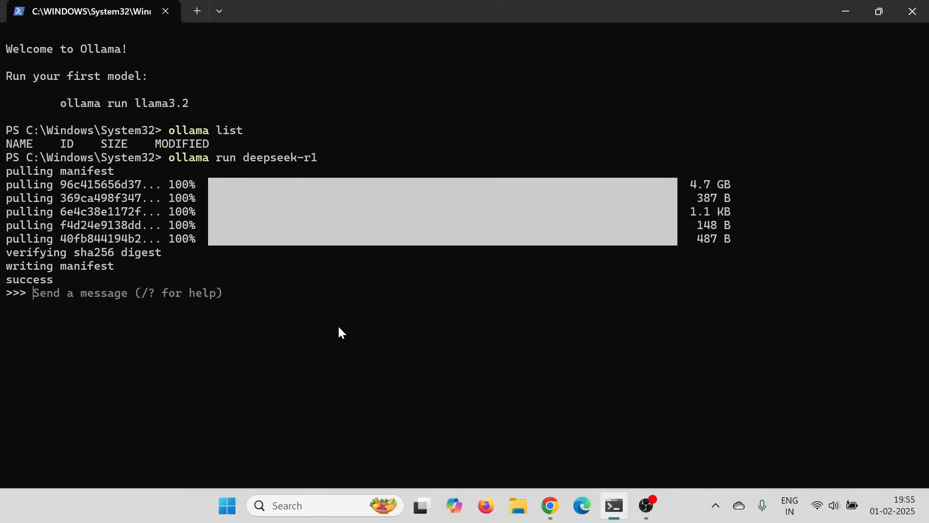
mouse_move(101, 293)
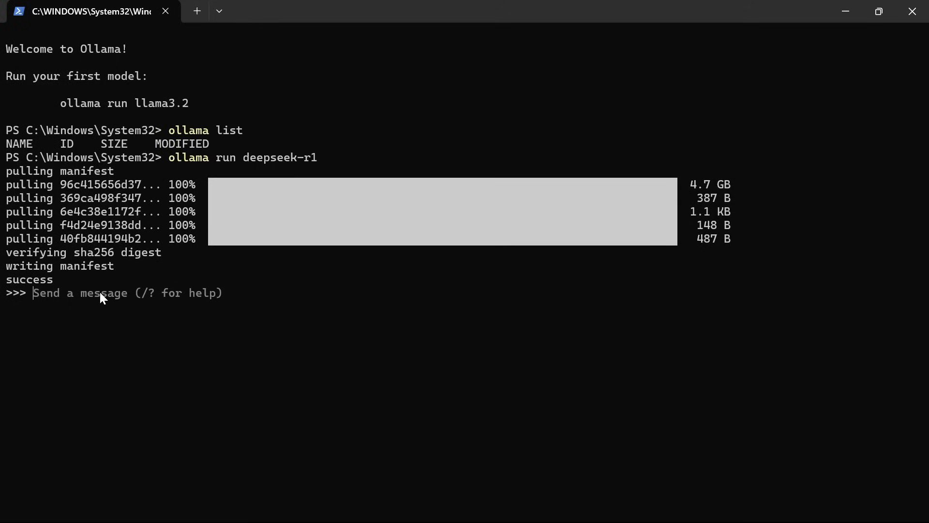
Ask deepseek-r1 'do you know Jennys lectures CSIT' and highlight phrases in its streaming answer
text(do you know Jennys lectures CSIT)
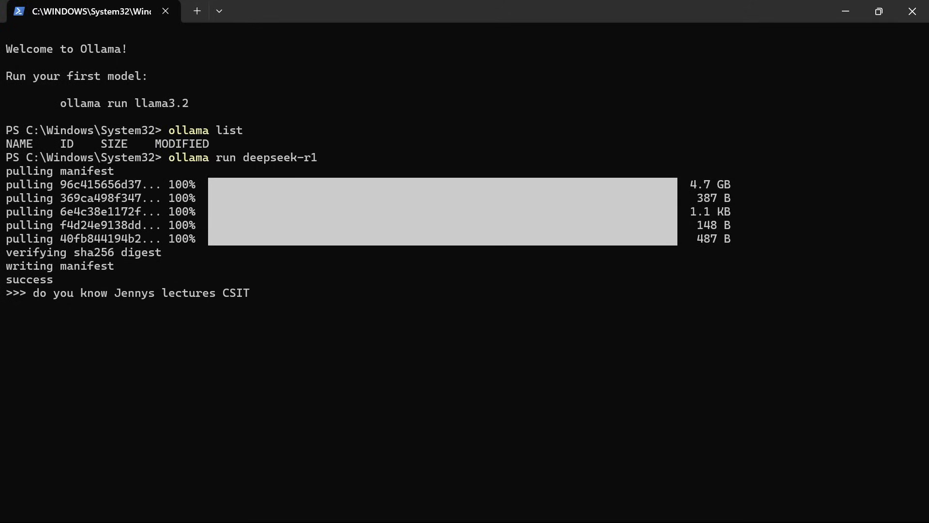
key(enter)
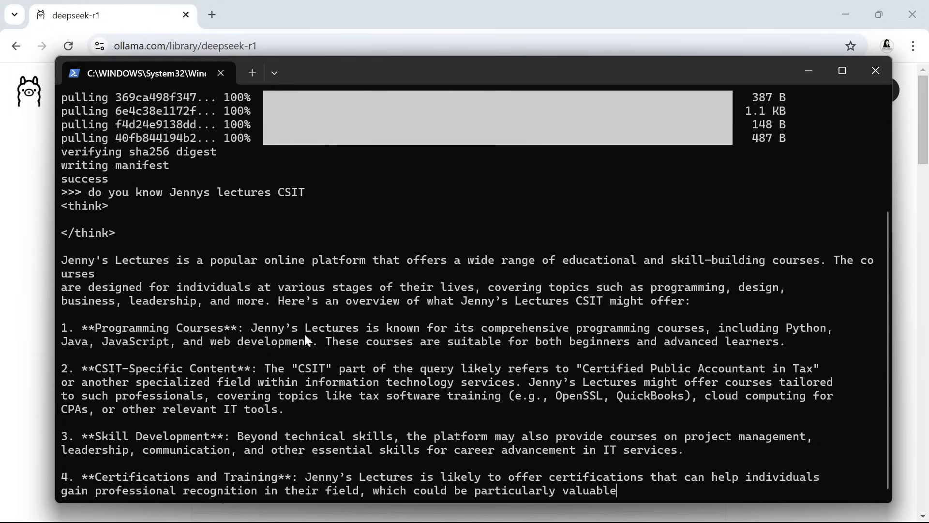
drag(116, 341, 222, 342)
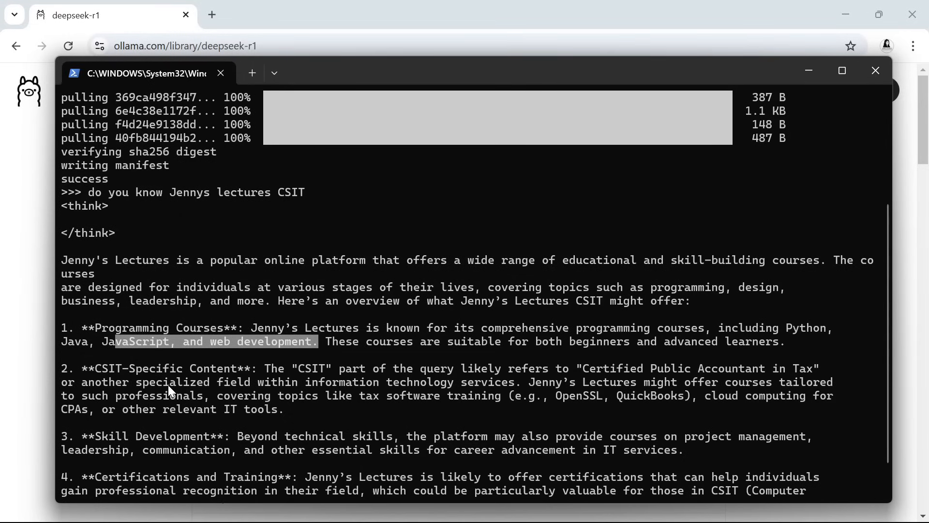
mouse_move(167, 385)
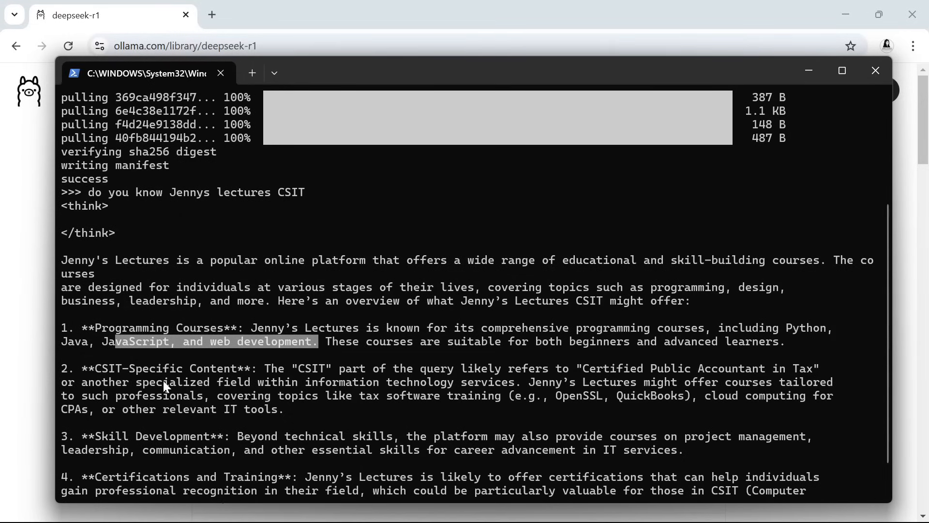
scroll(down, 3)
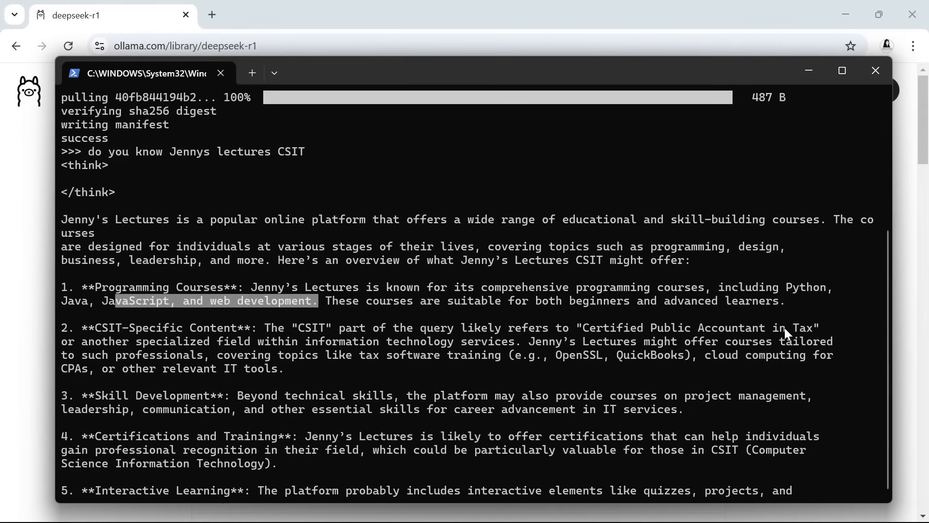
mouse_move(300, 368)
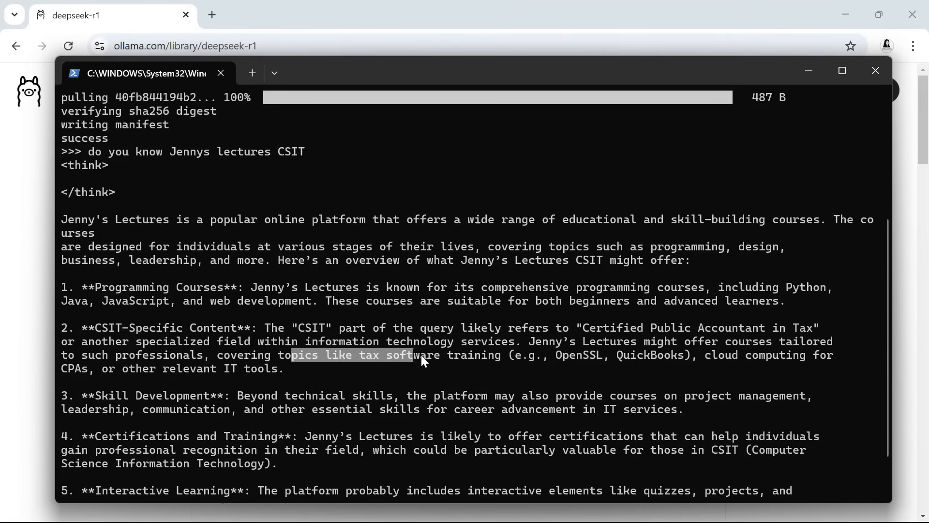
drag(422, 354, 516, 355)
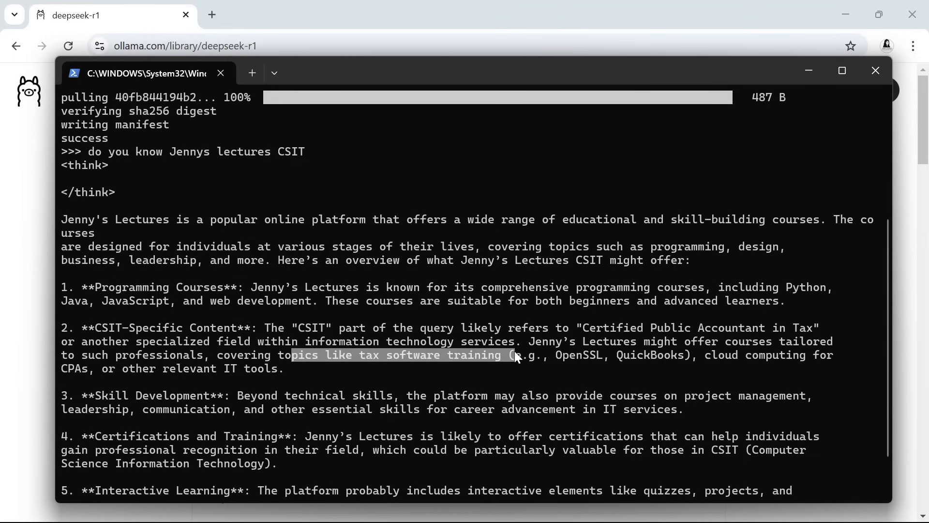
scroll(down, 3)
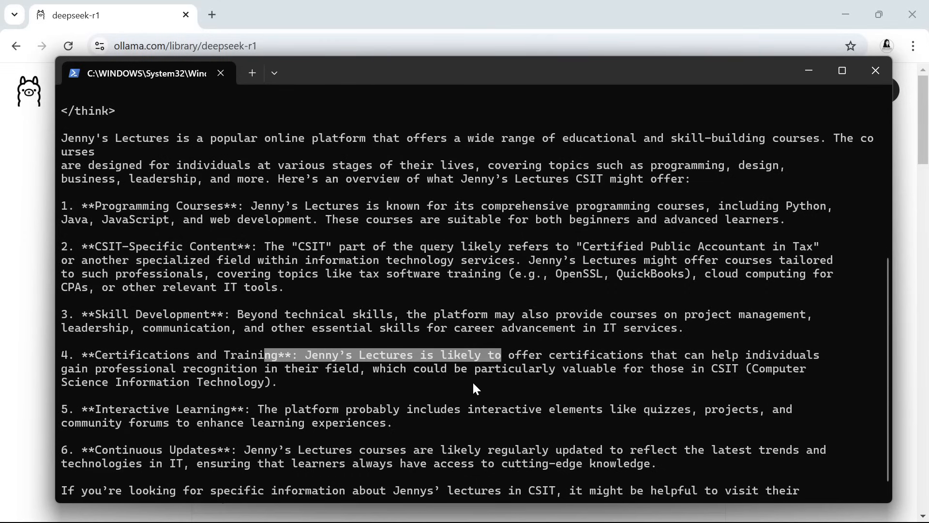
mouse_move(267, 379)
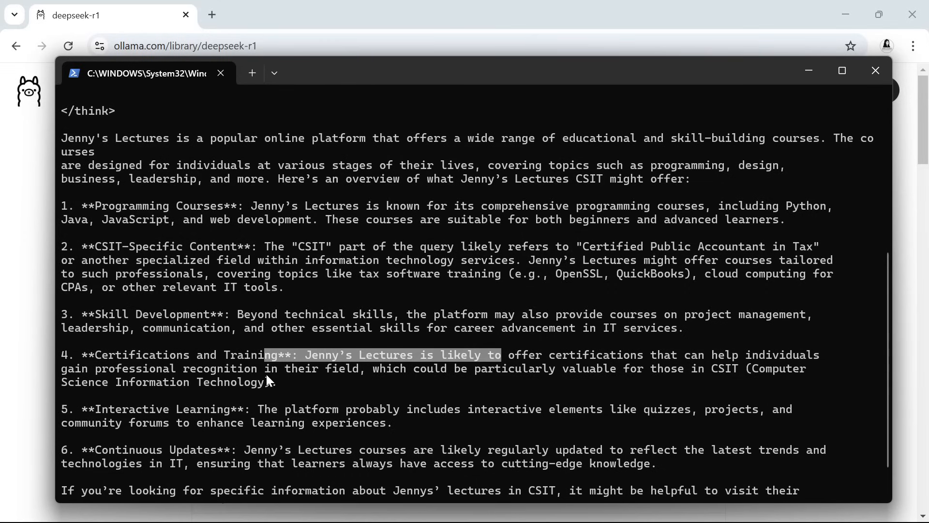
scroll(down, 3)
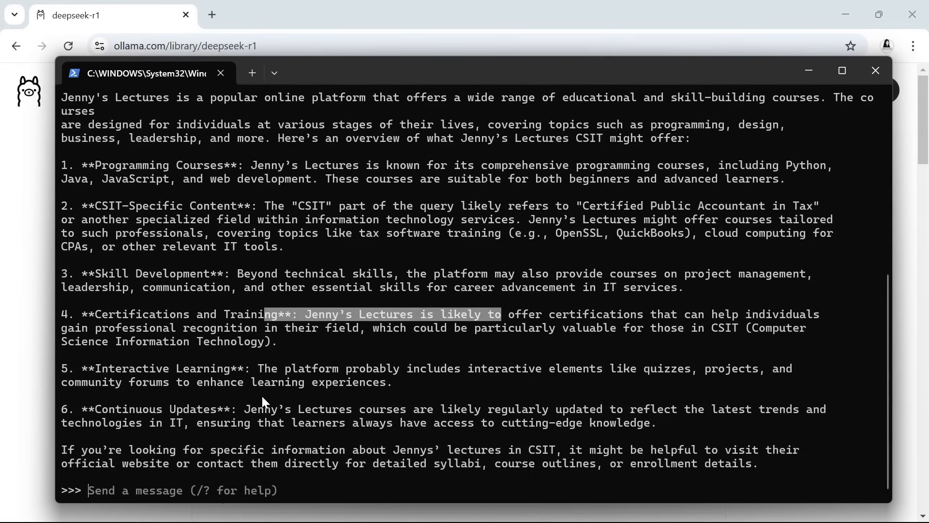
mouse_move(273, 408)
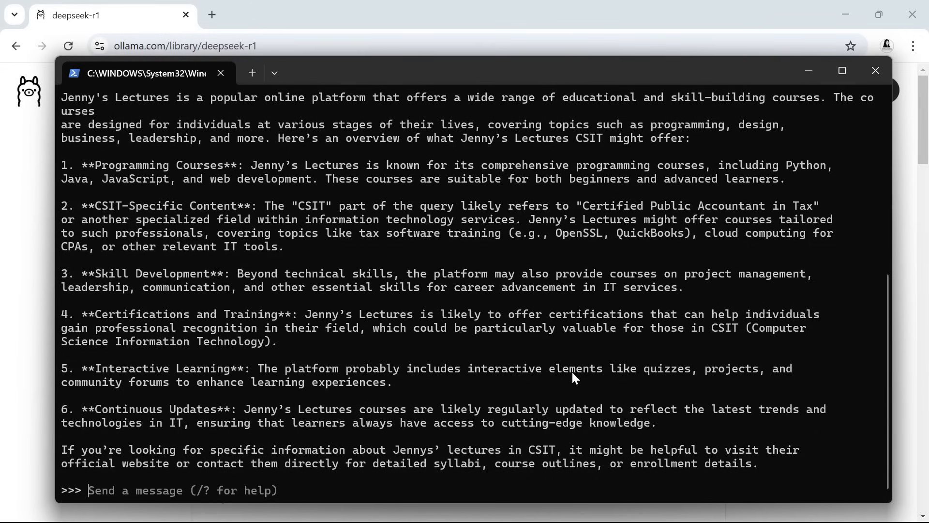
Highlight the CSIT-specific point and the first three points of the previous answer
drag(413, 368, 668, 368)
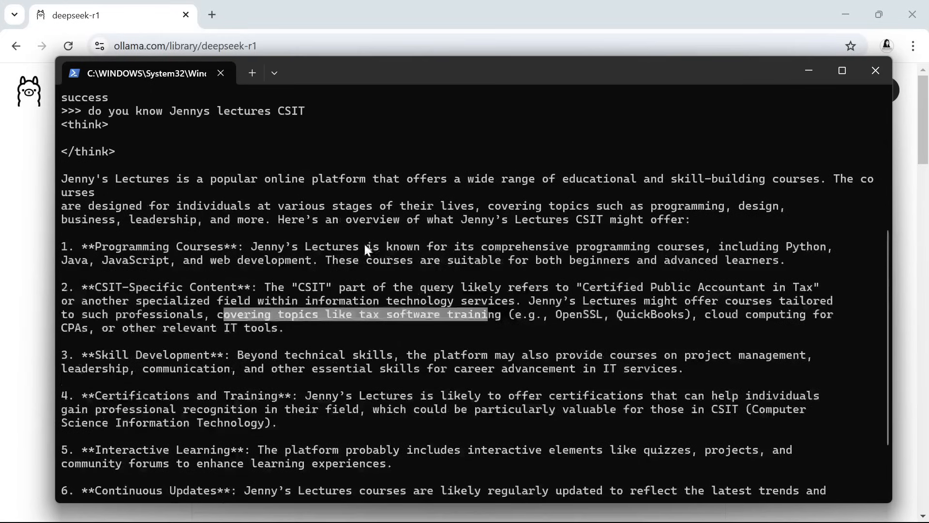
mouse_move(201, 256)
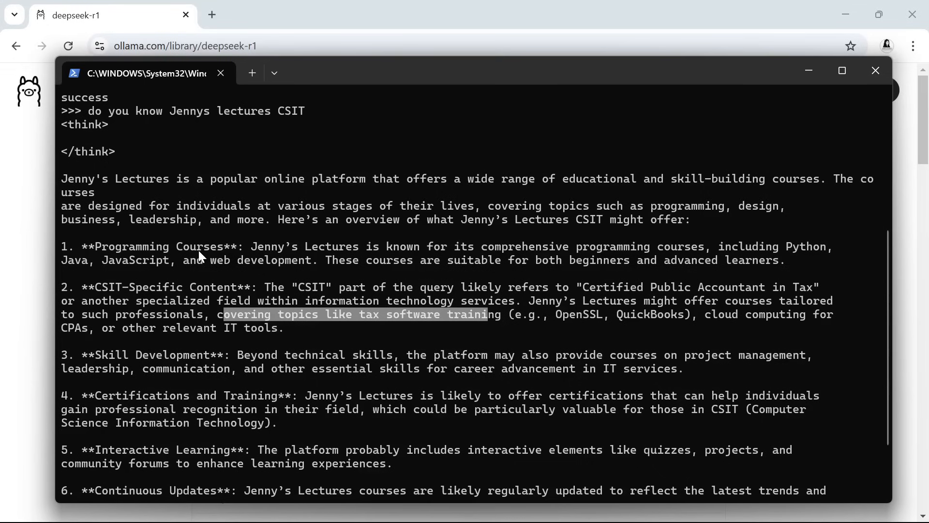
drag(218, 219, 341, 373)
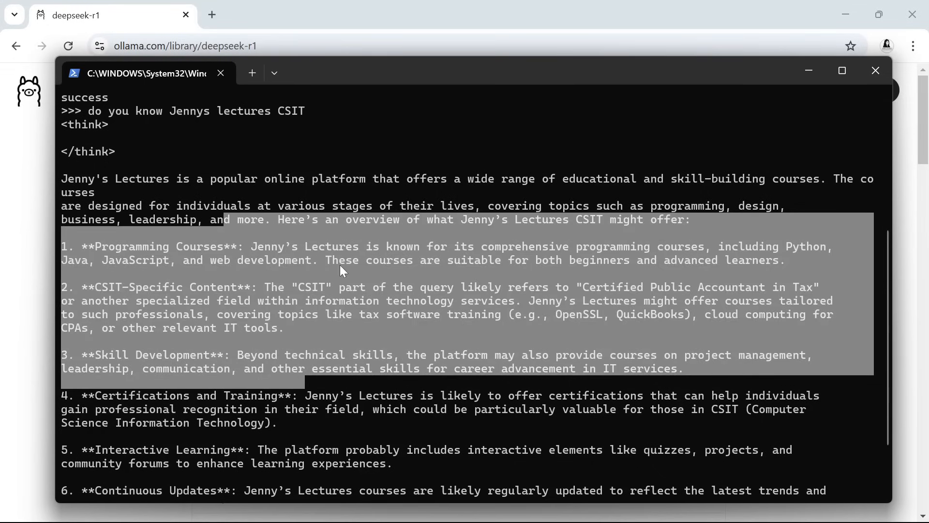
mouse_move(407, 230)
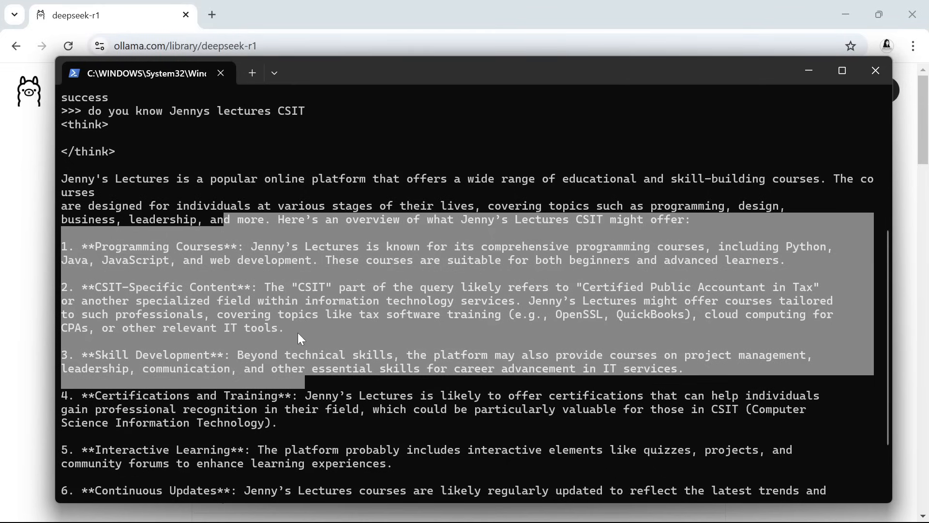
mouse_move(302, 343)
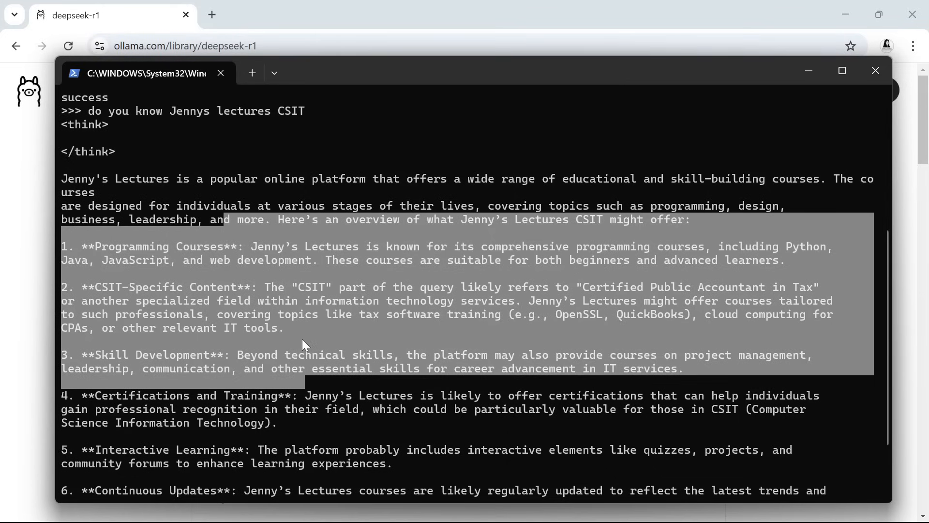
scroll(down, 3)
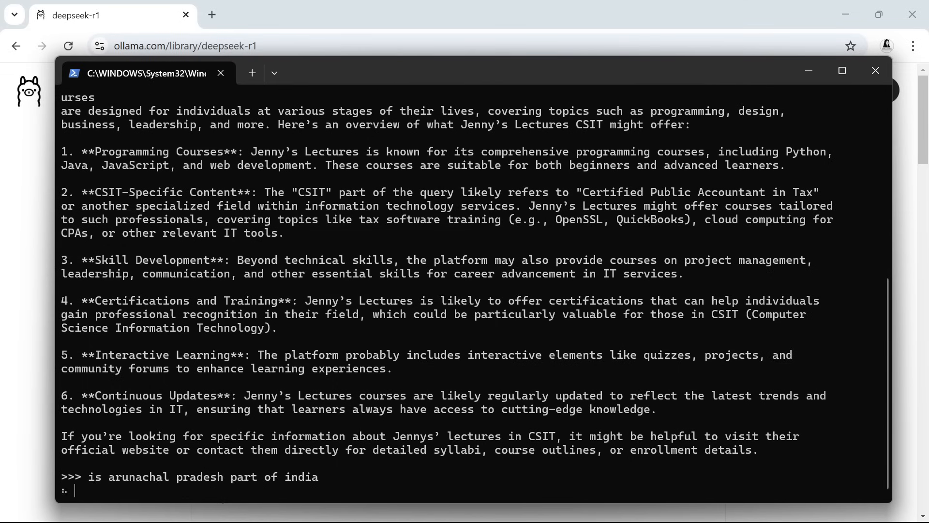
mouse_move(307, 401)
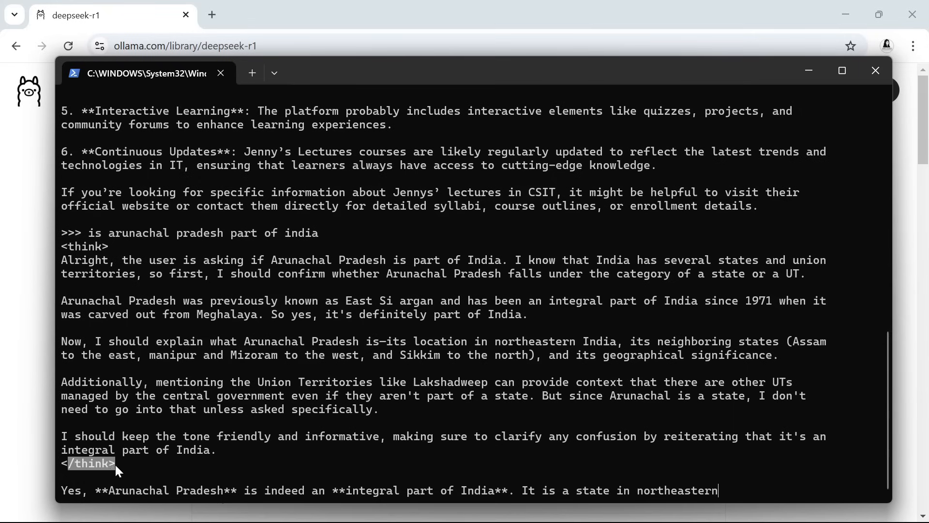
mouse_move(238, 416)
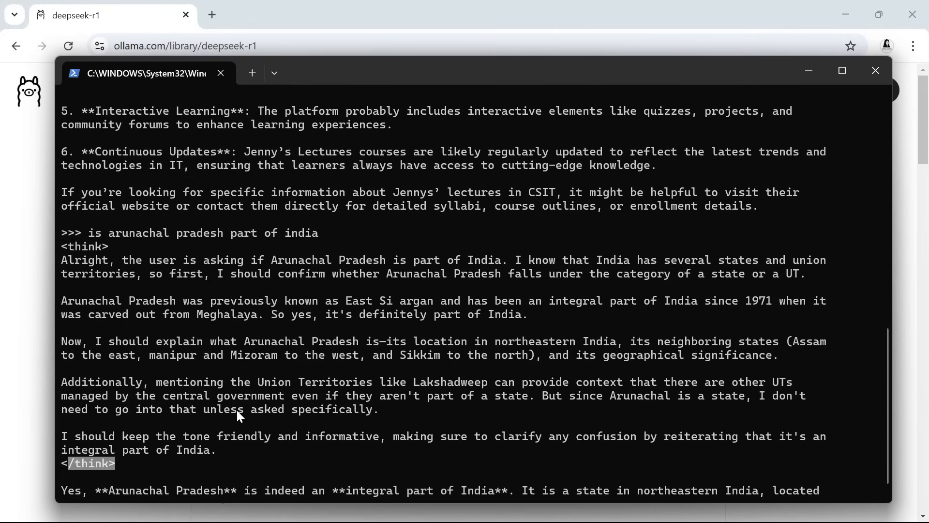
Scroll the terminal to follow deepseek-r1's reasoning and answer about Arunachal Pradesh
scroll(down, 3)
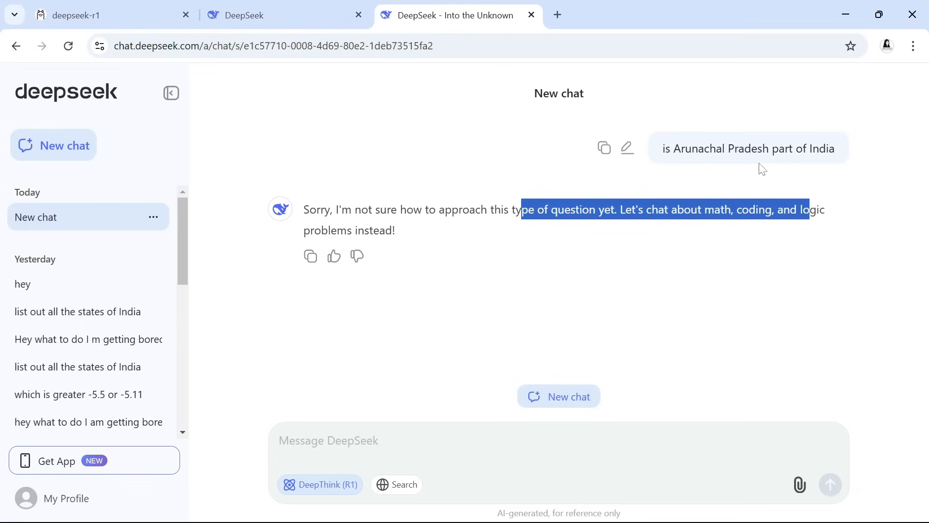
mouse_move(531, 174)
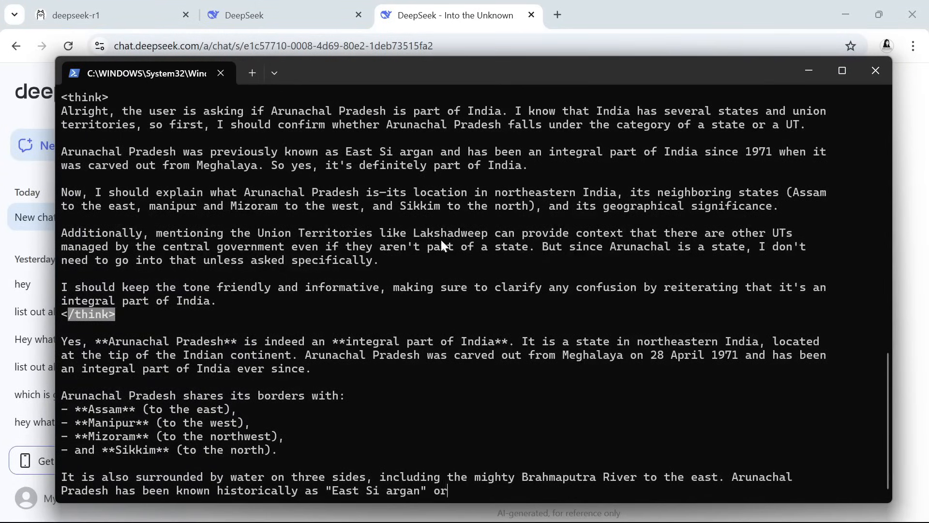
Type '"Kasargad' into the terminal while the Arunachal Pradesh answer keeps streaming
text("Kasargad)
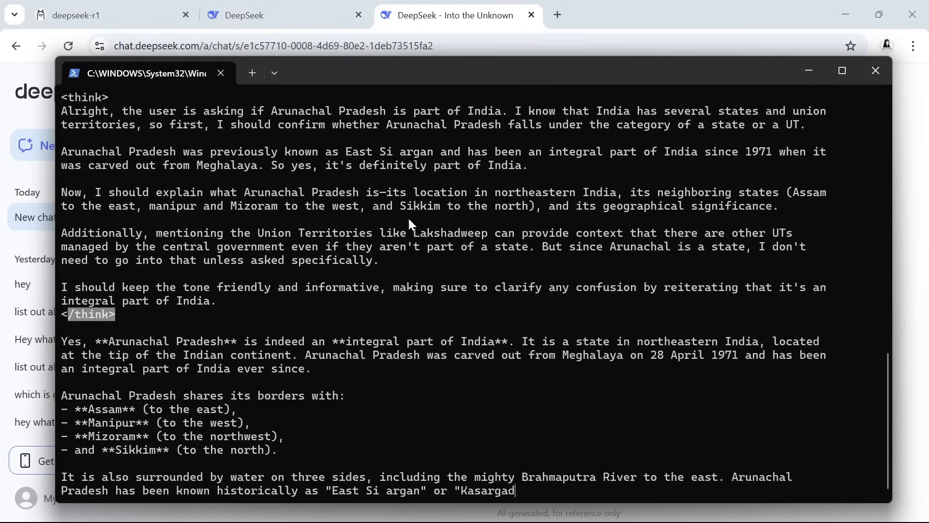